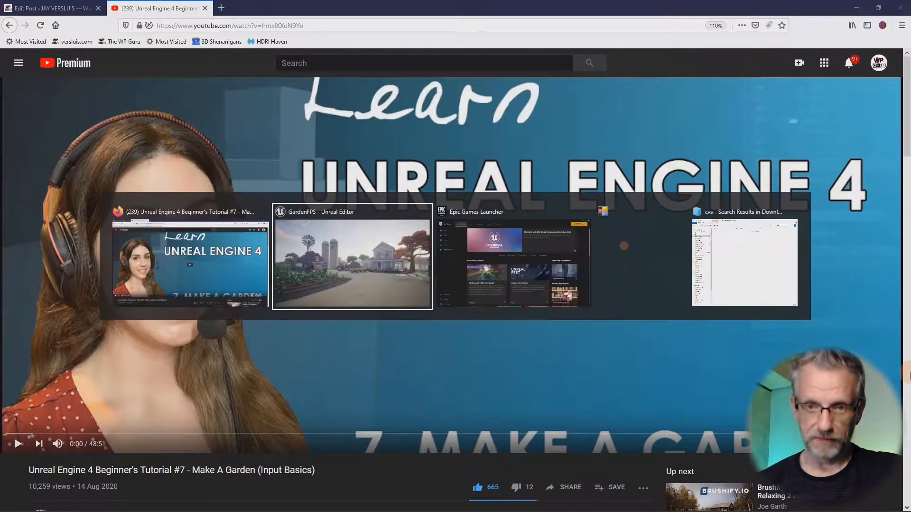
left_click(351, 262)
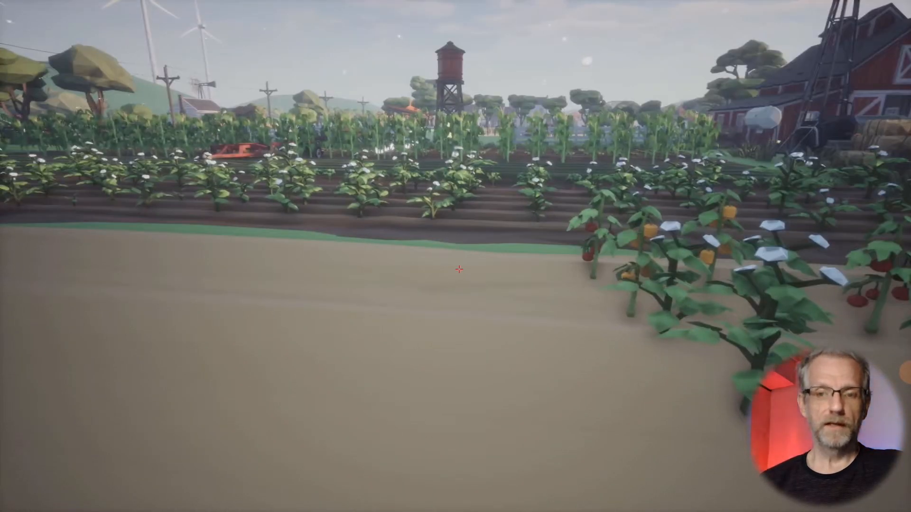
- Stop the running game and bring the TutorialPawn blueprint's viewport into focus
left_click(456, 268)
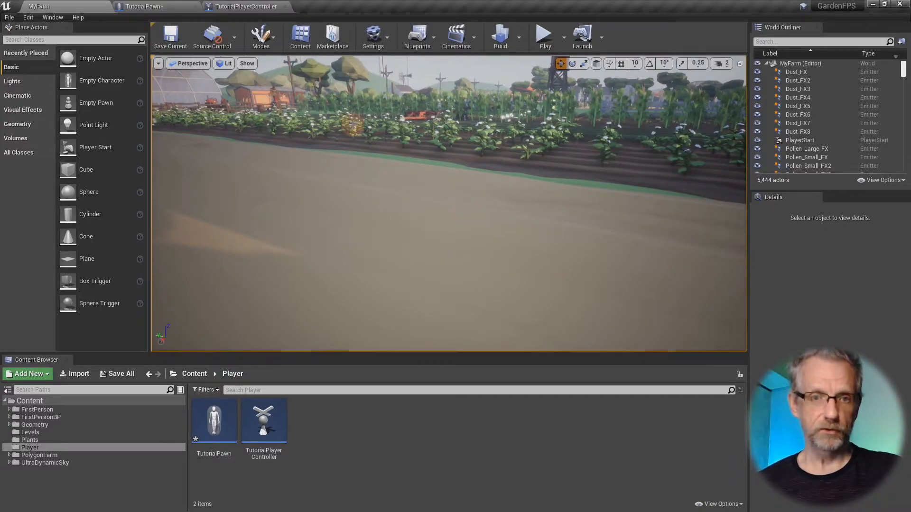
left_click(247, 6)
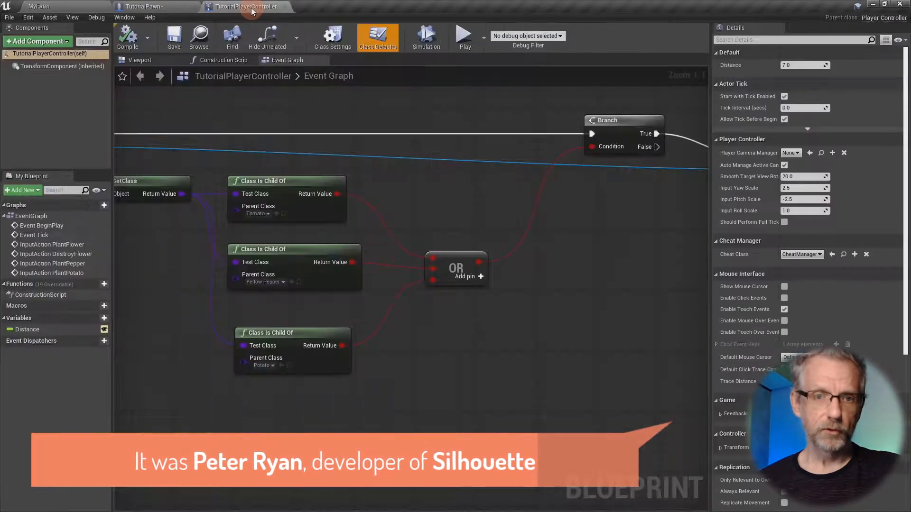
left_click(156, 7)
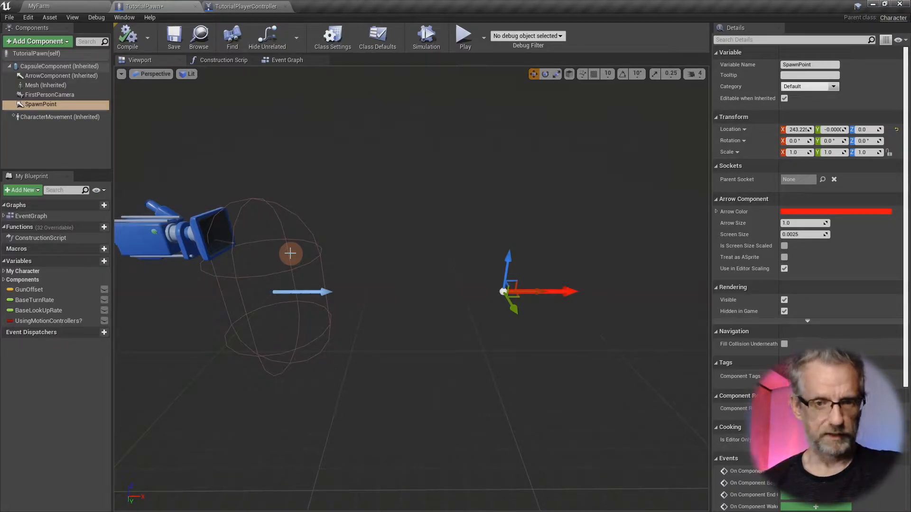
- Inspect the pawn's CapsuleComponent and SpawnPoint, then return to the TutorialPlayerController graph
left_click(60, 65)
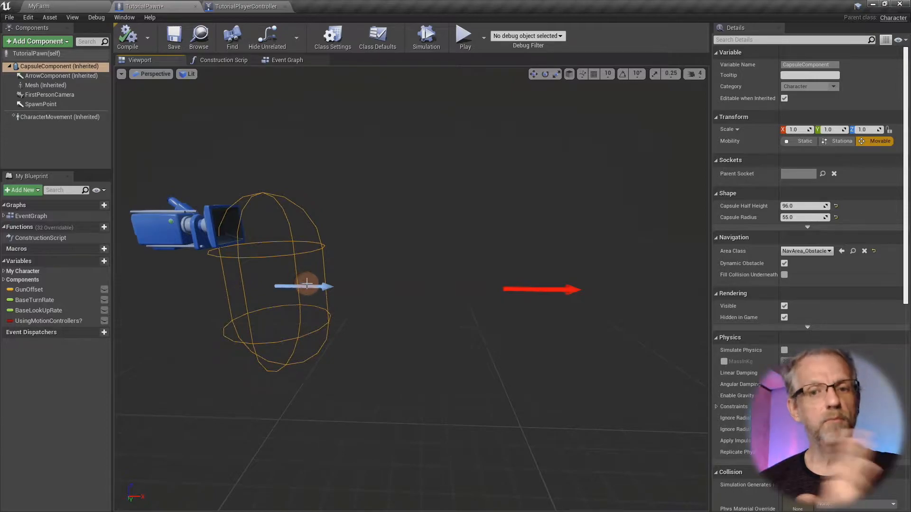
left_click(41, 105)
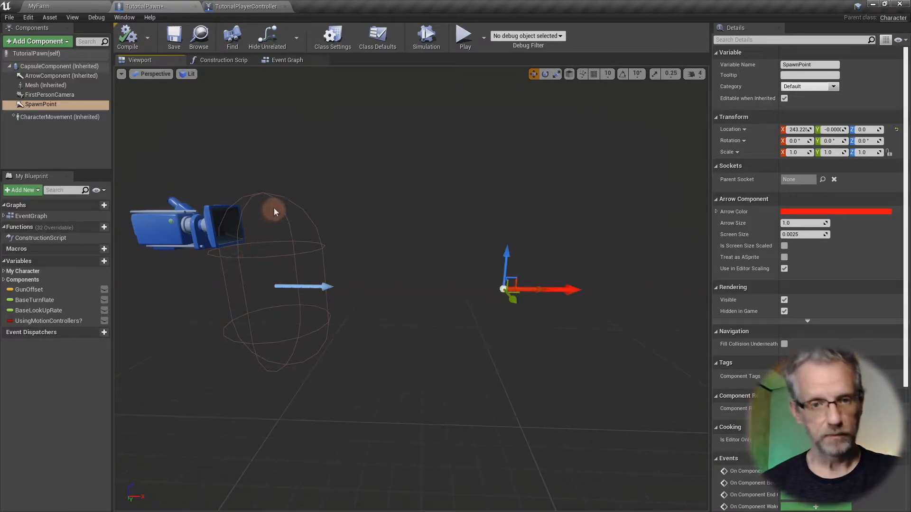
mouse_move(262, 209)
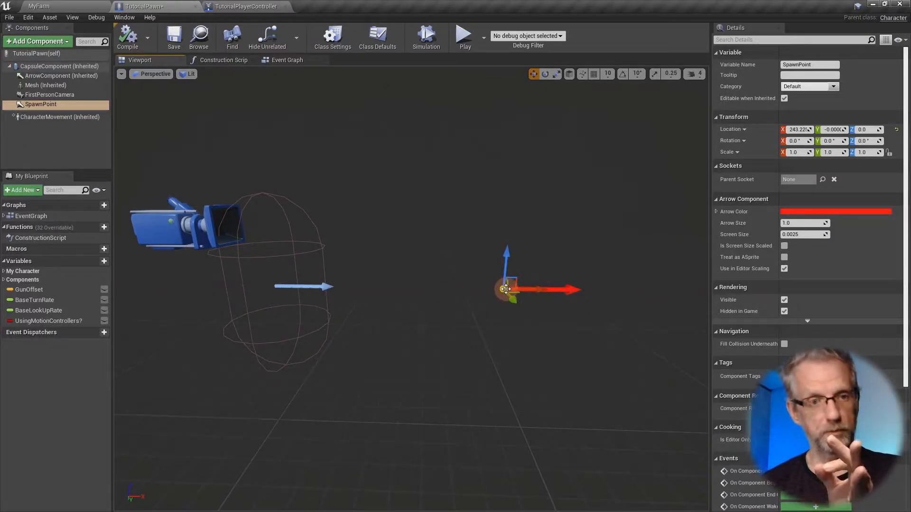
mouse_move(41, 104)
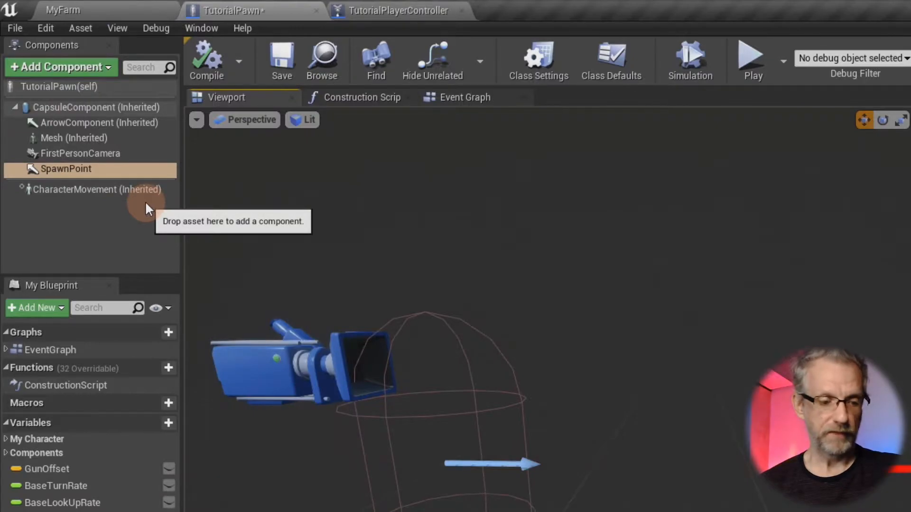
left_click(67, 169)
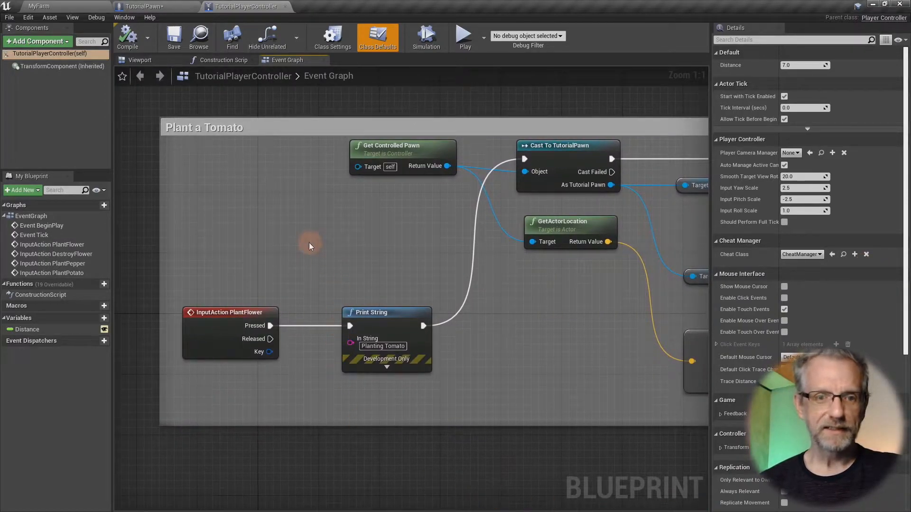
mouse_move(226, 332)
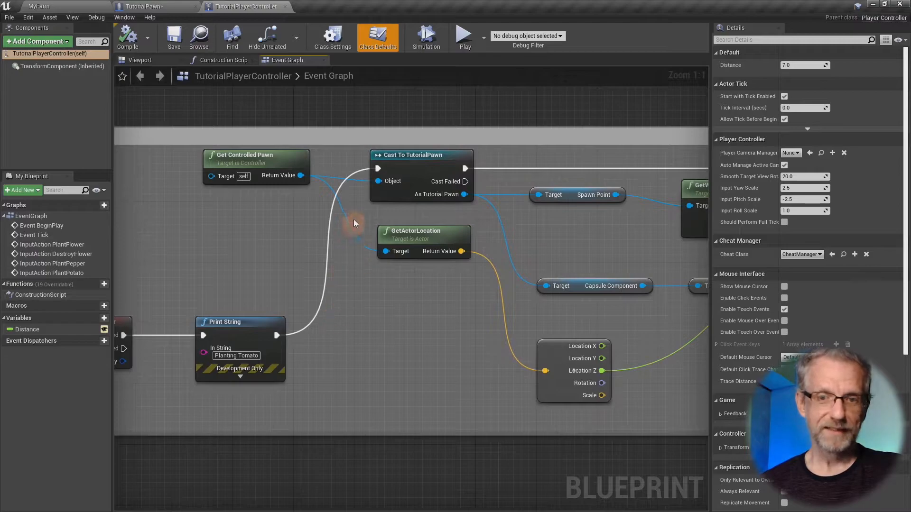
mouse_move(496, 157)
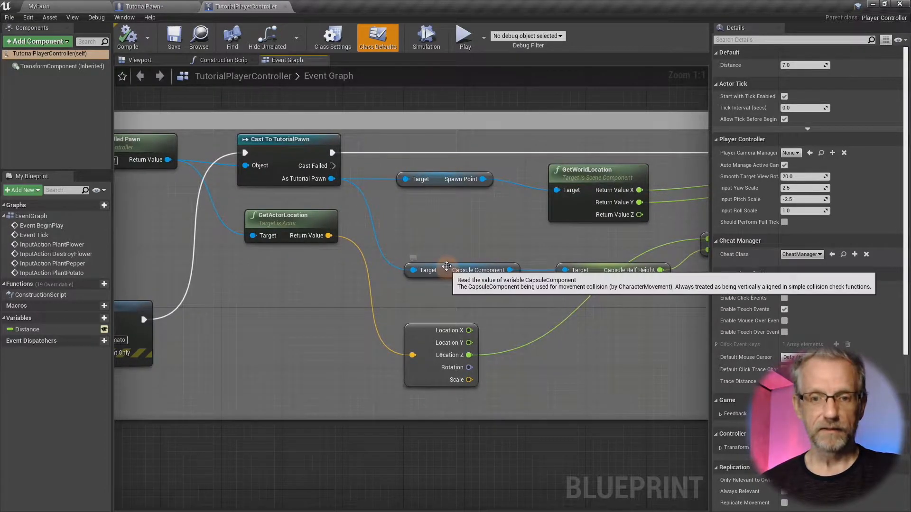
left_click(462, 270)
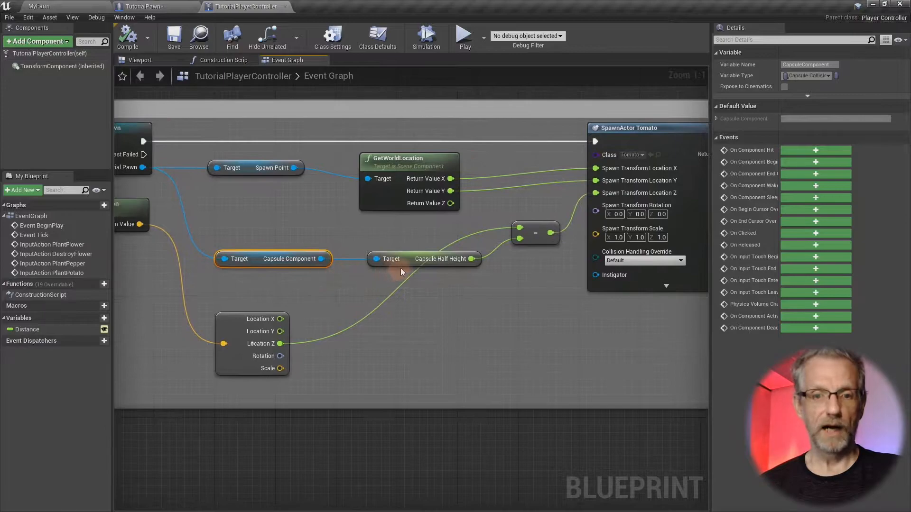
mouse_move(429, 278)
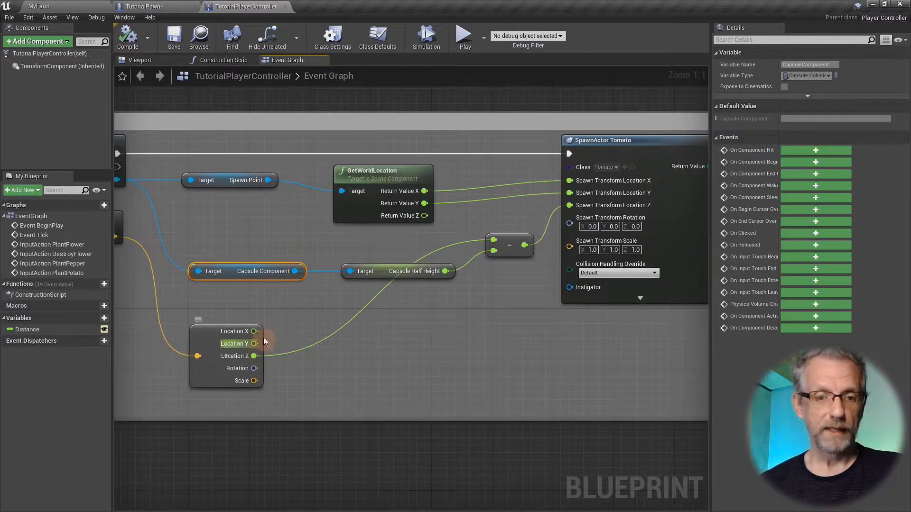
mouse_move(319, 301)
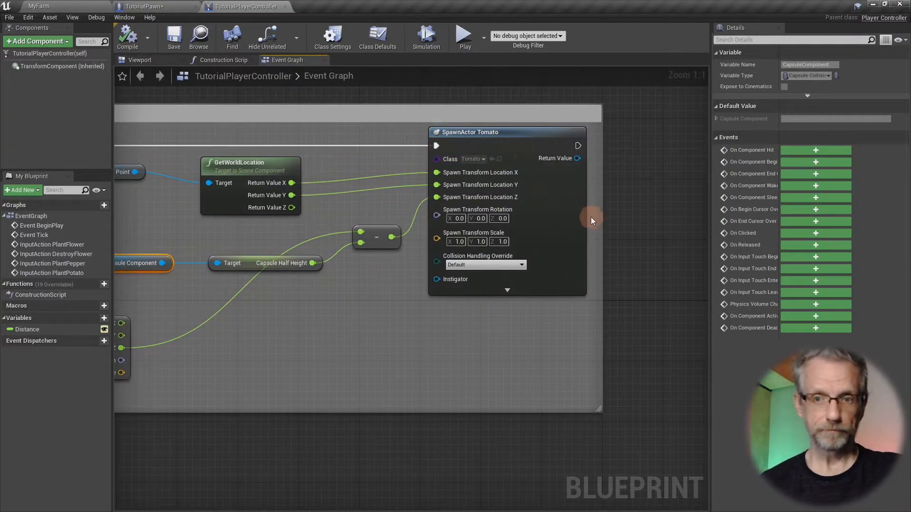
mouse_move(561, 228)
type("Plant a Tomato")
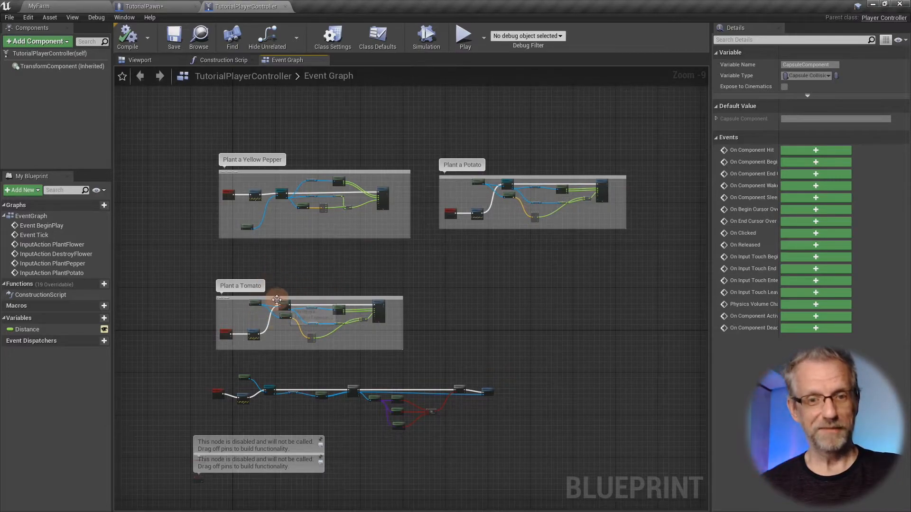
mouse_move(128, 163)
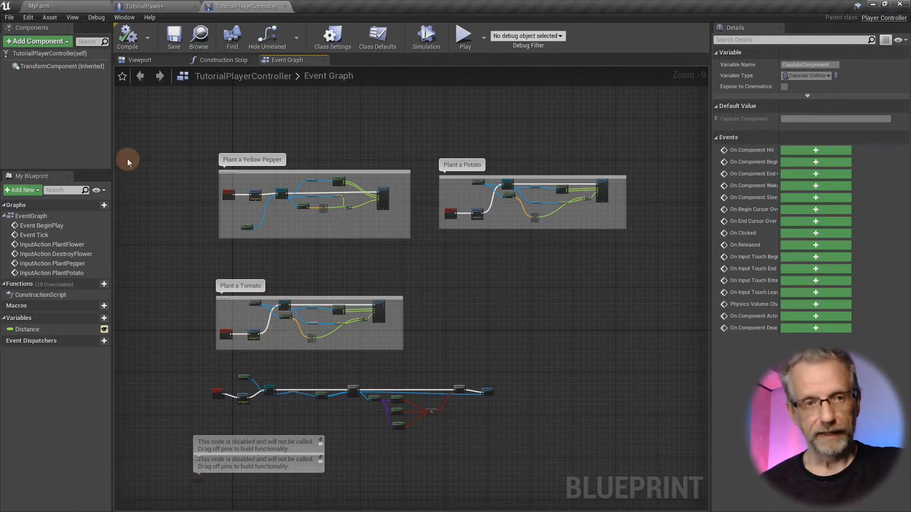
- Bring up the Project Settings window from the editor menu
left_click(27, 17)
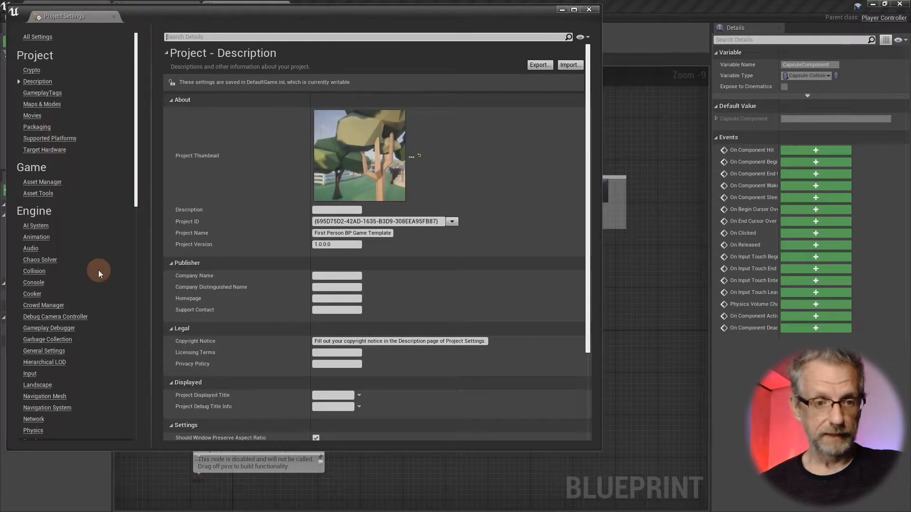
- Review the PlantPepper, PlantPotato and DestroyFlower action mappings under Input, then close Project Settings
left_click(29, 374)
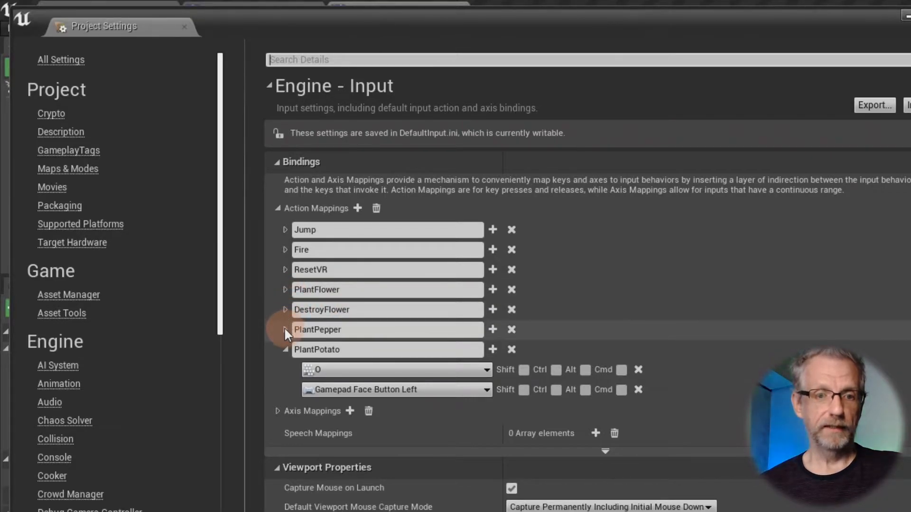
left_click(286, 329)
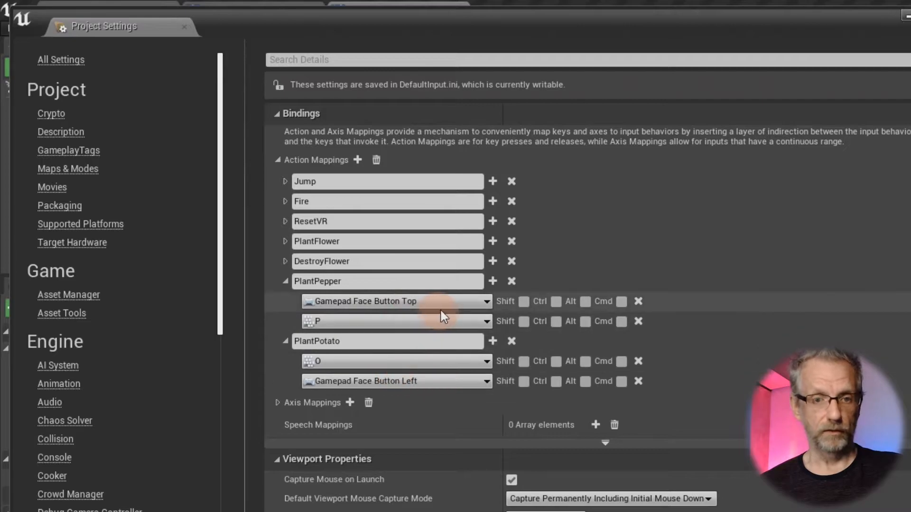
mouse_move(441, 314)
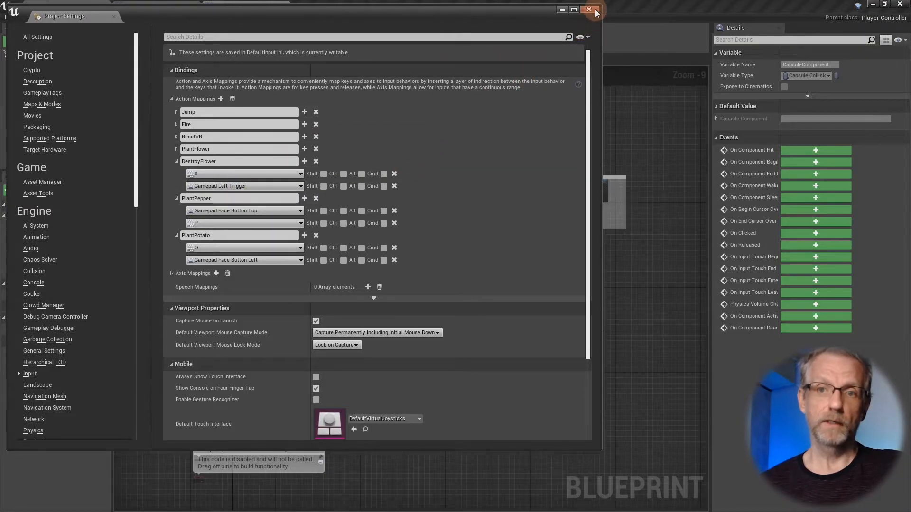
left_click(588, 9)
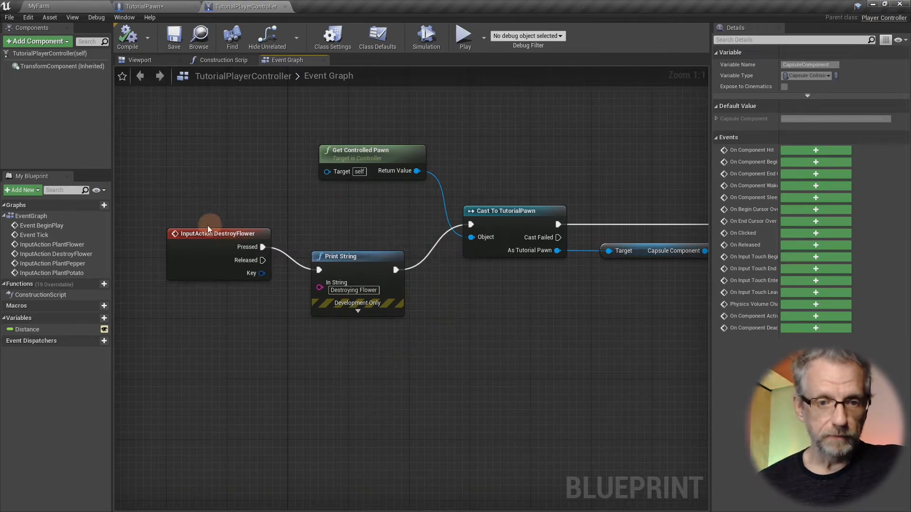
mouse_move(258, 234)
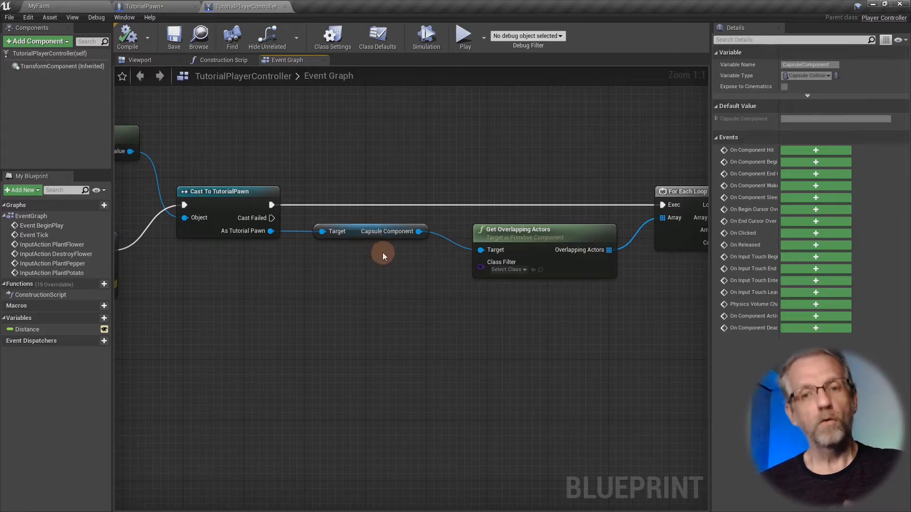
mouse_move(468, 293)
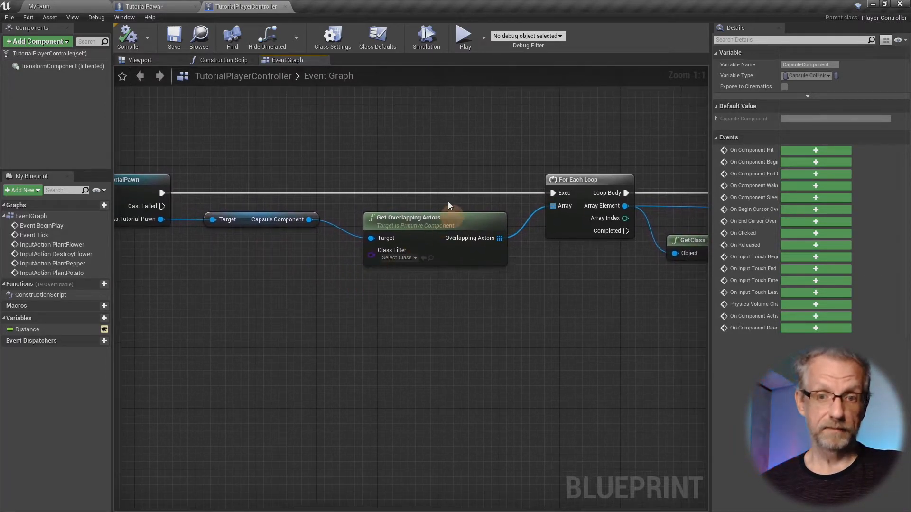
mouse_move(398, 257)
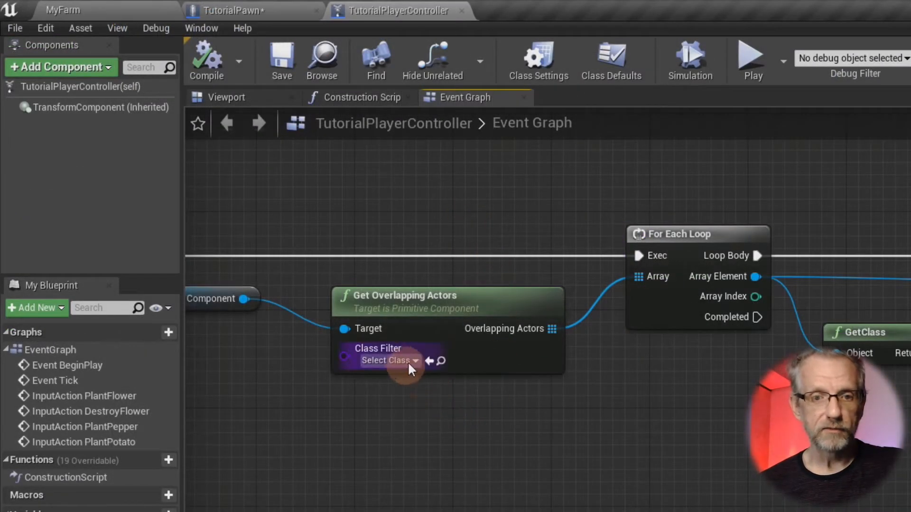
left_click(389, 360)
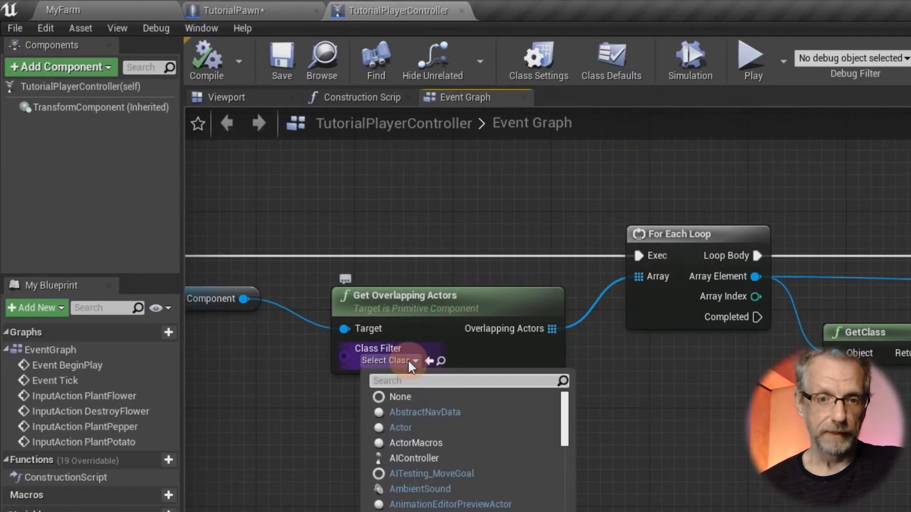
type("pol")
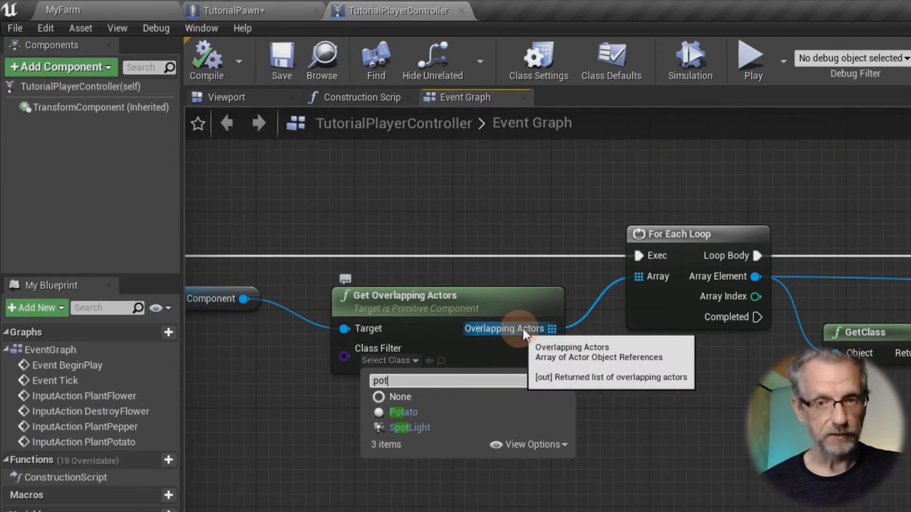
mouse_move(591, 372)
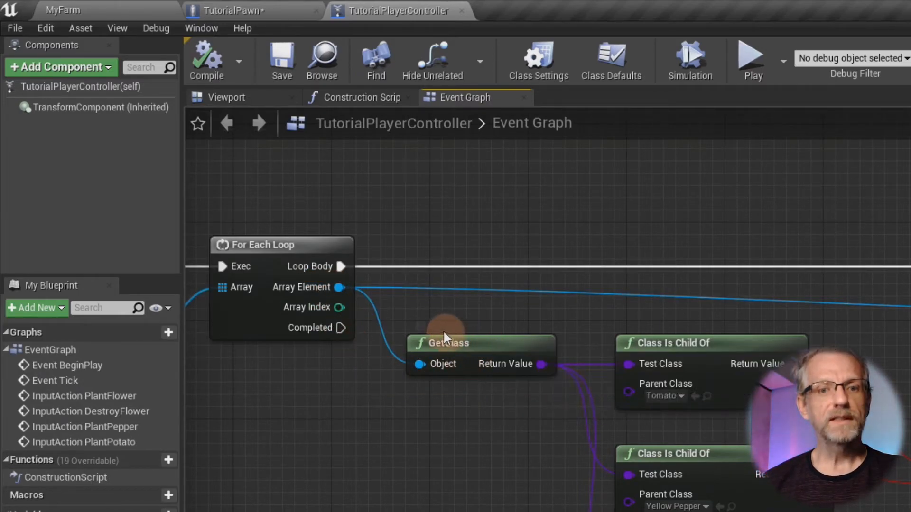
mouse_move(340, 290)
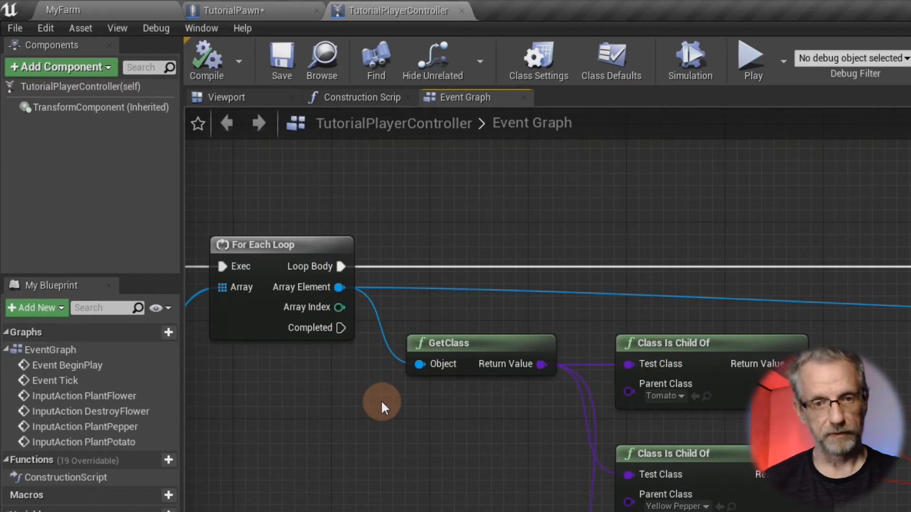
mouse_move(489, 394)
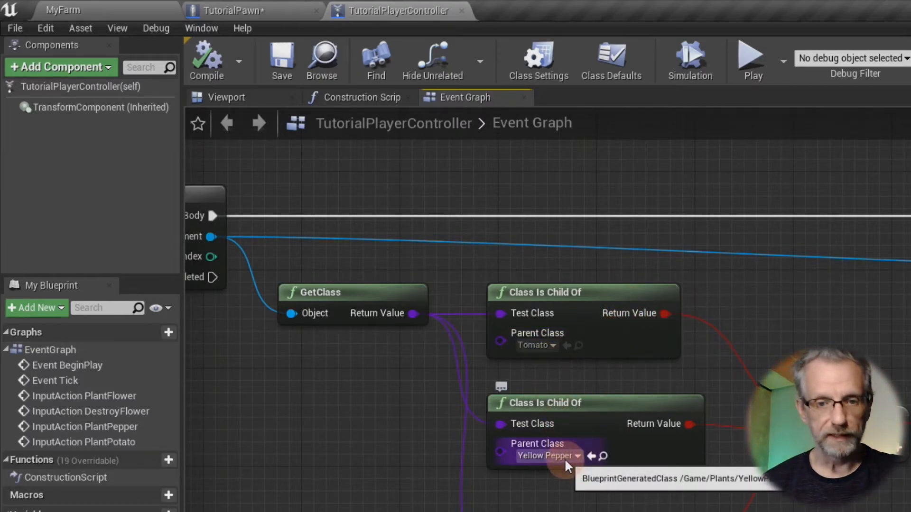
mouse_move(567, 466)
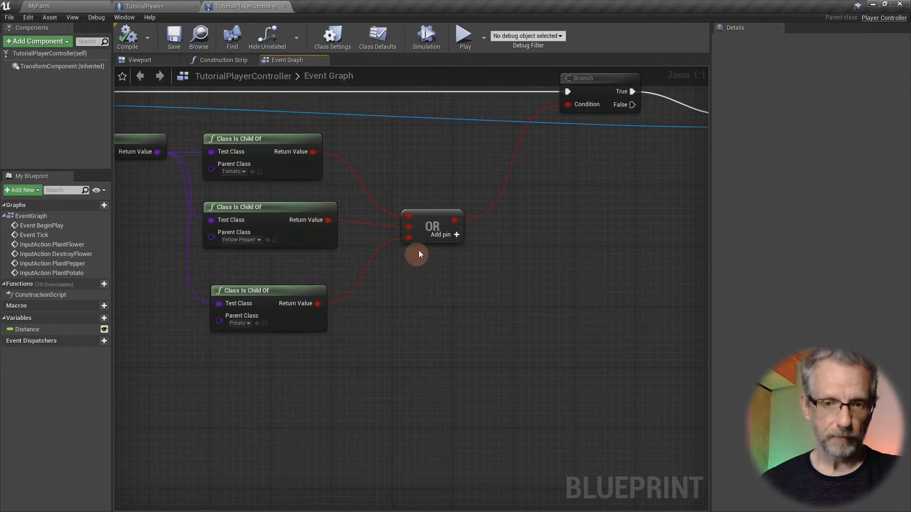
mouse_move(456, 235)
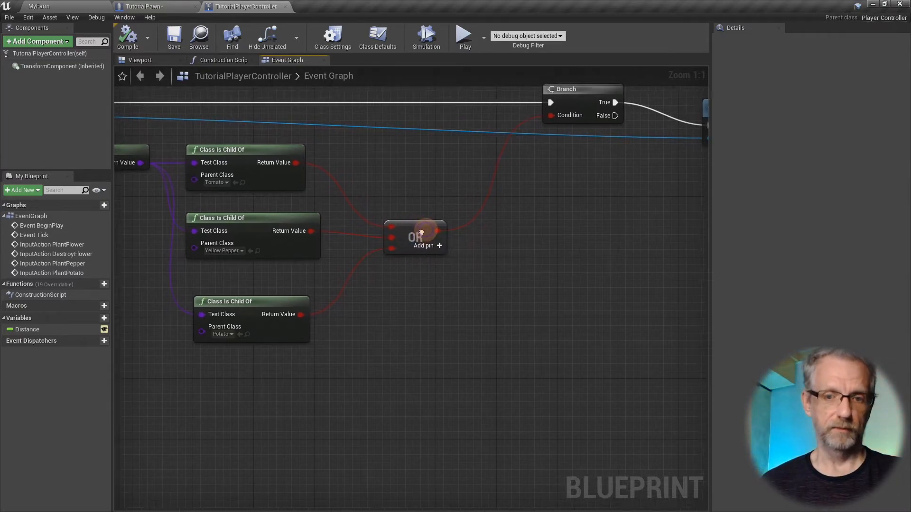
left_click(440, 247)
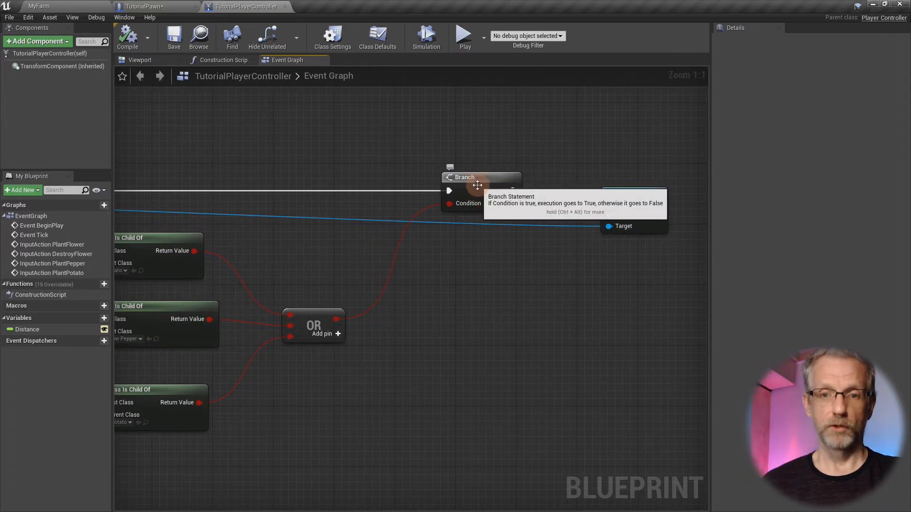
left_click_drag(514, 191, 609, 214)
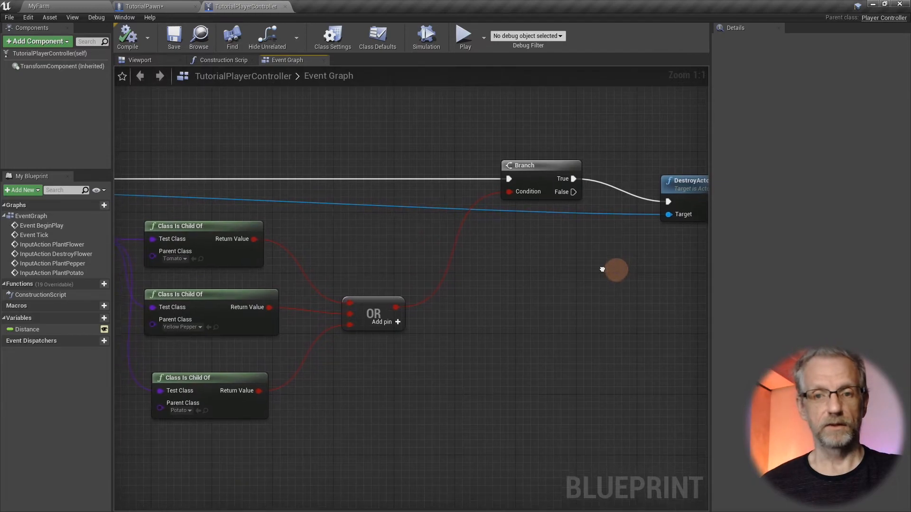
left_click_drag(616, 269, 439, 325)
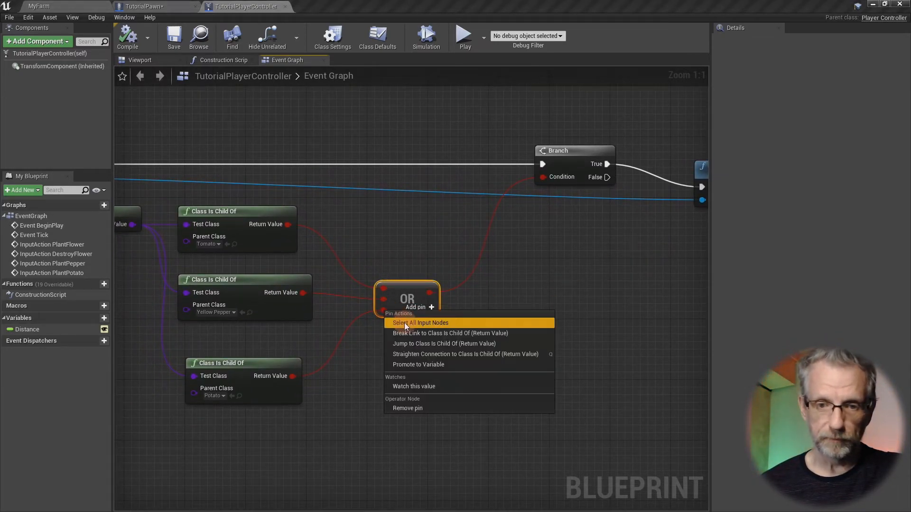
- Highlight the nodes feeding the OR node, then start playing the farm level
left_click(421, 323)
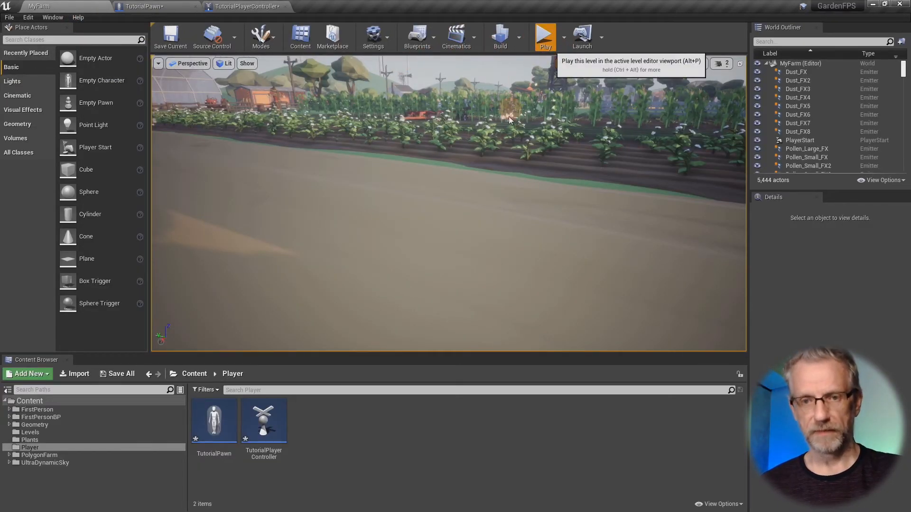
left_click(545, 36)
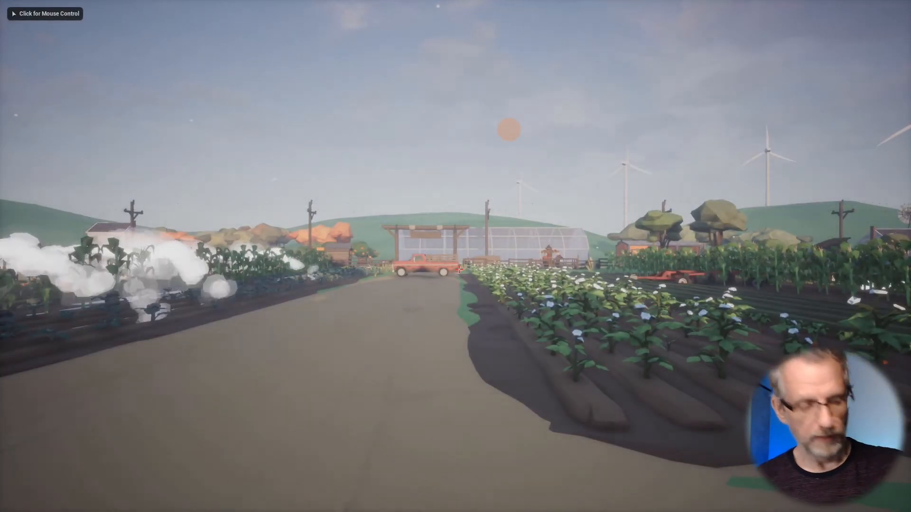